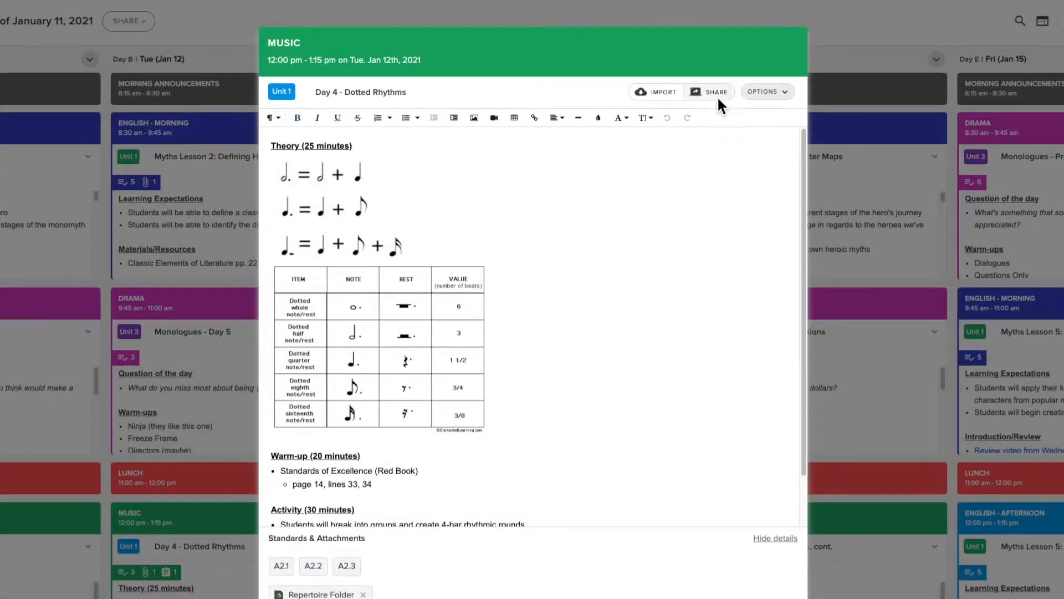
# Step: Share the Day 4 - Dotted Rhythms lesson to Schoology and link the Schoology account
pyautogui.click(708, 92)
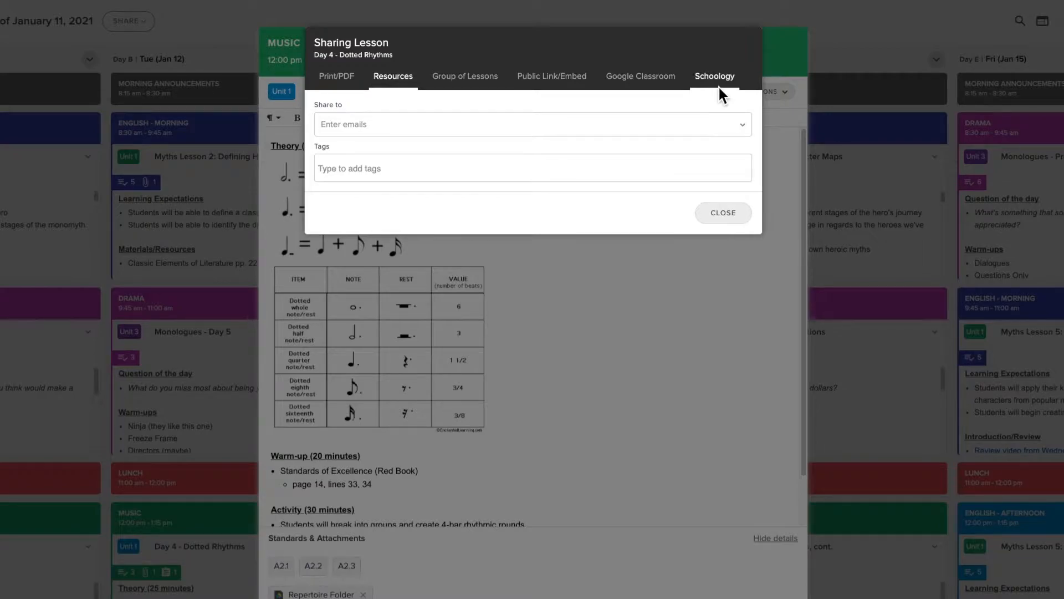
pyautogui.click(714, 76)
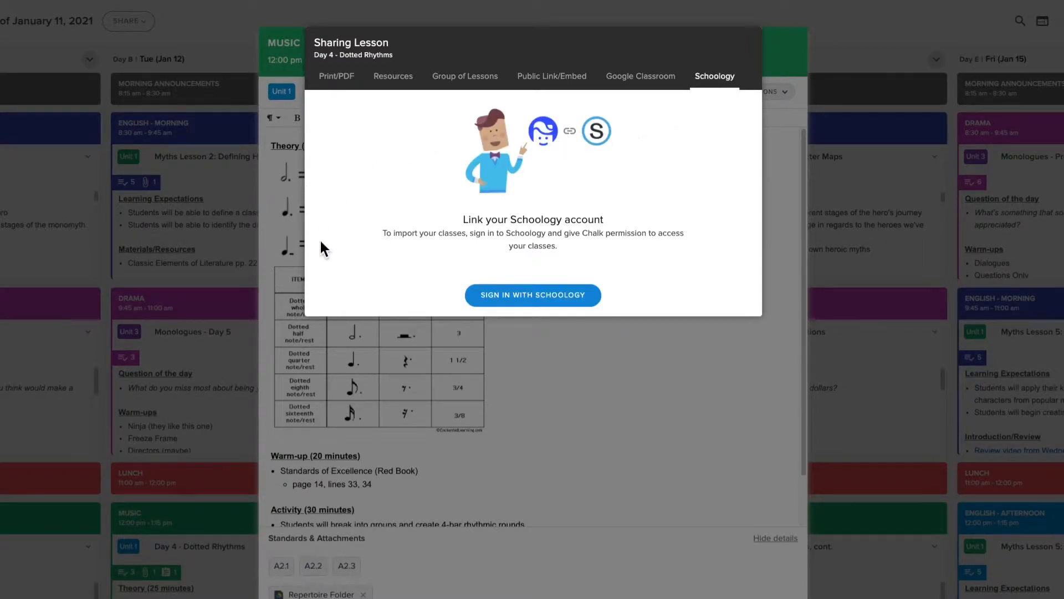
pyautogui.moveTo(397, 204)
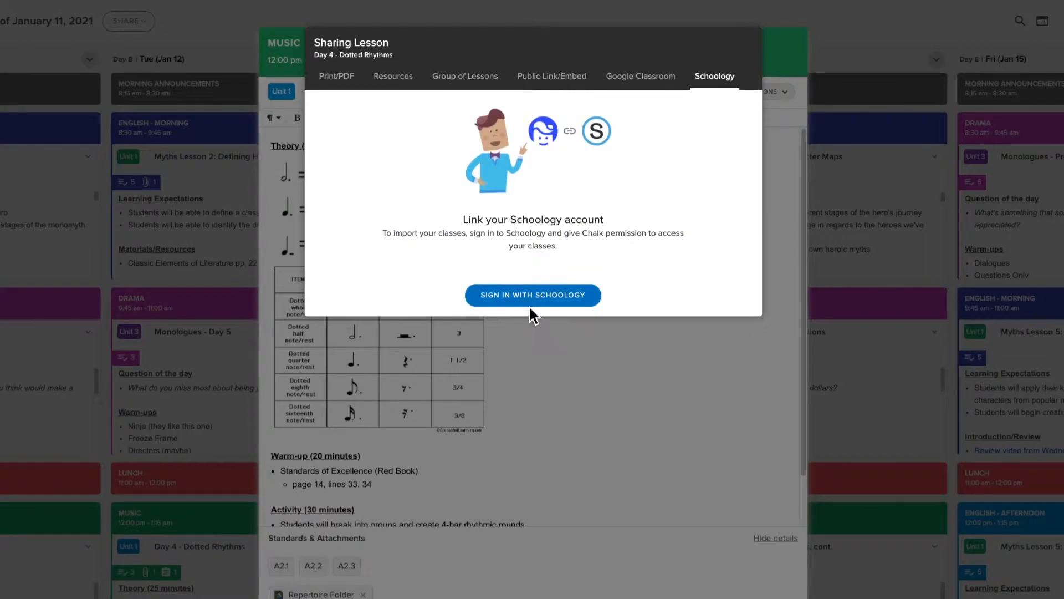
pyautogui.click(532, 294)
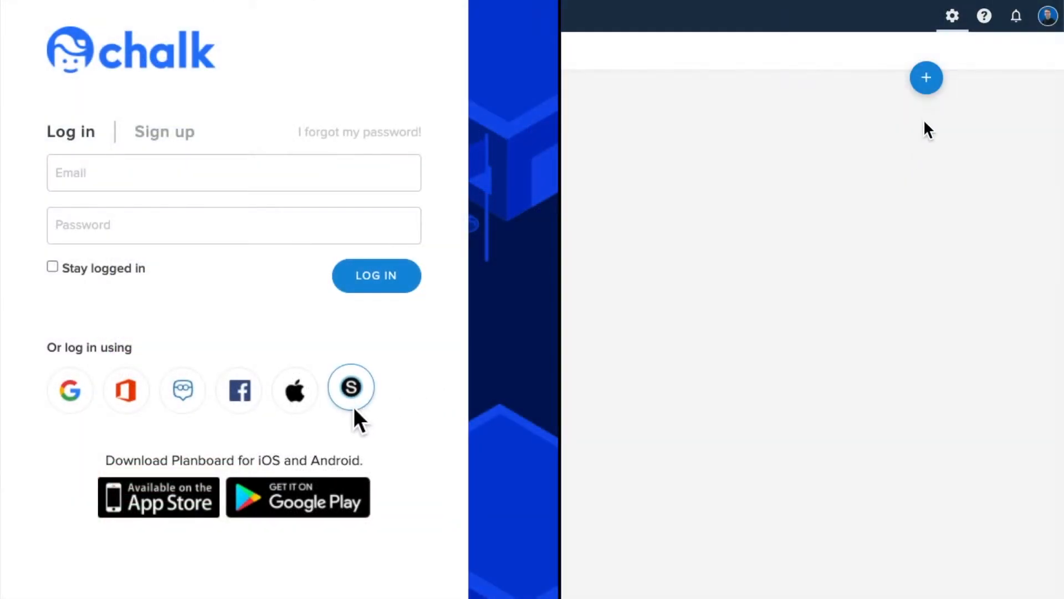
pyautogui.click(926, 77)
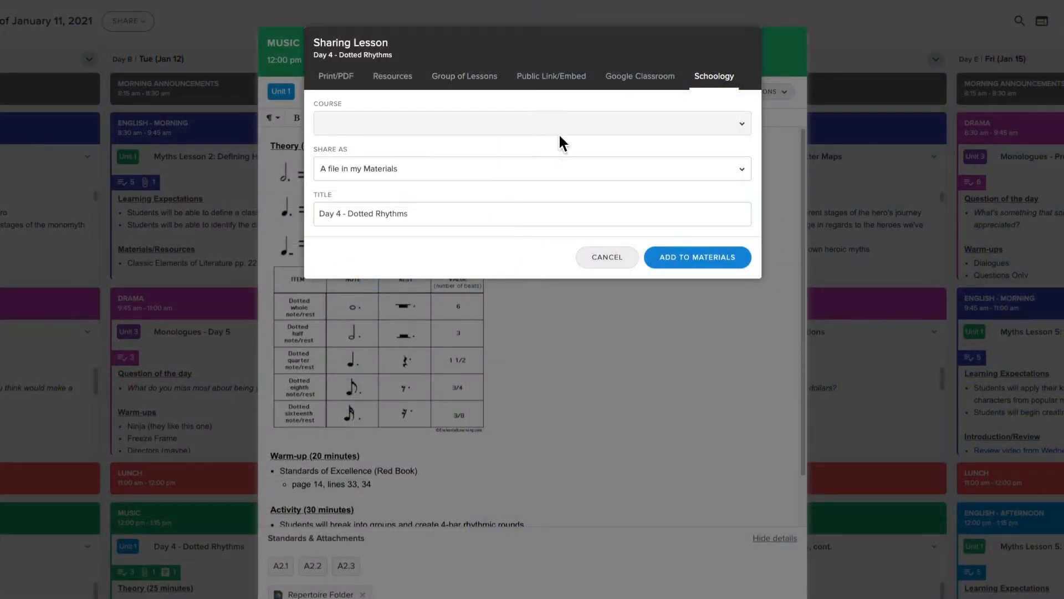
# Step: Target the Music 9 - Section 1 course and choose to share as an update for students
pyautogui.click(531, 123)
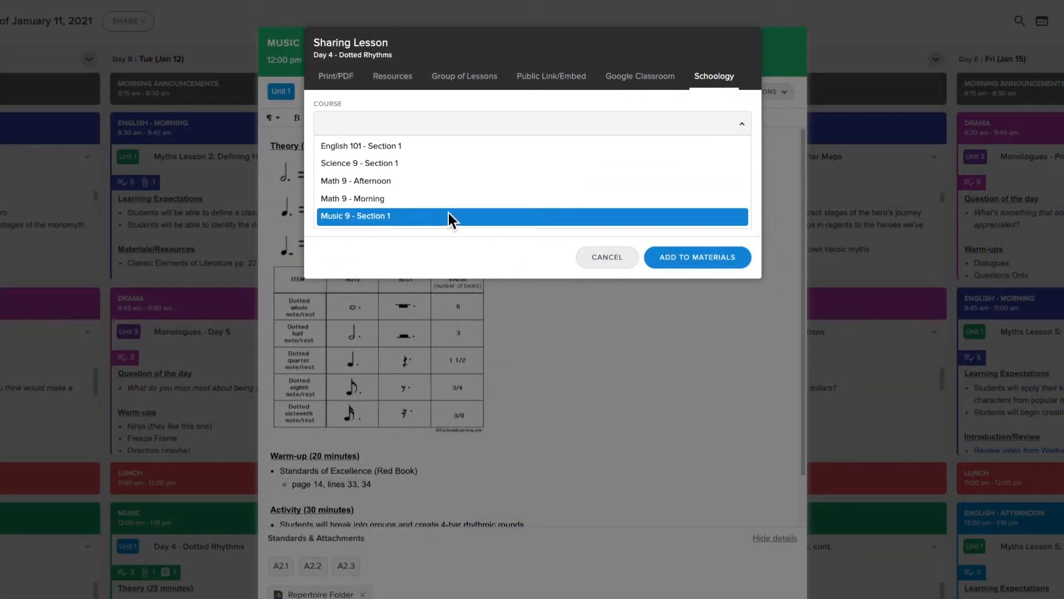
pyautogui.click(355, 216)
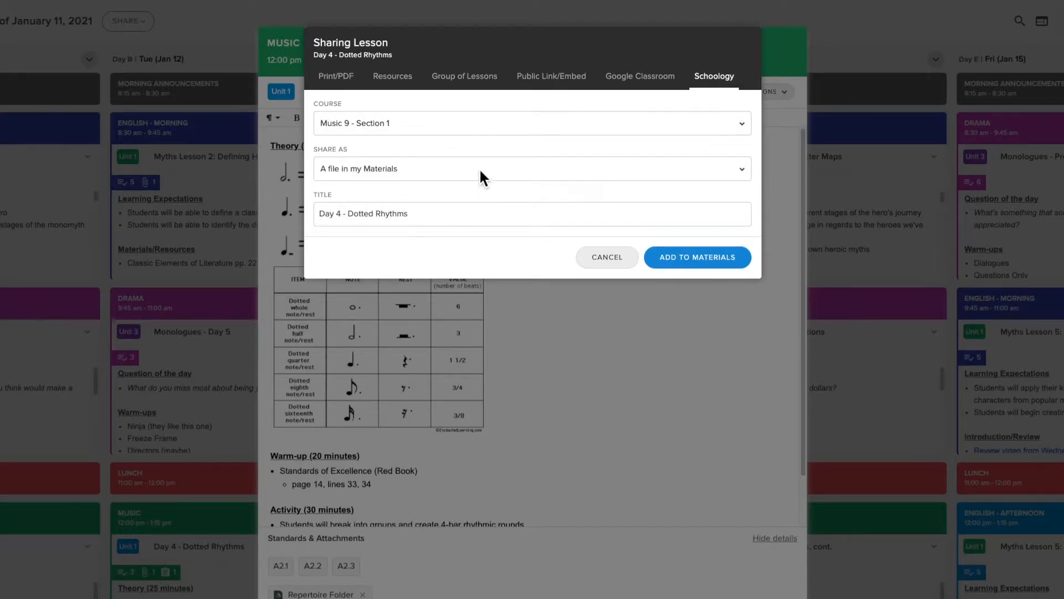
pyautogui.click(531, 169)
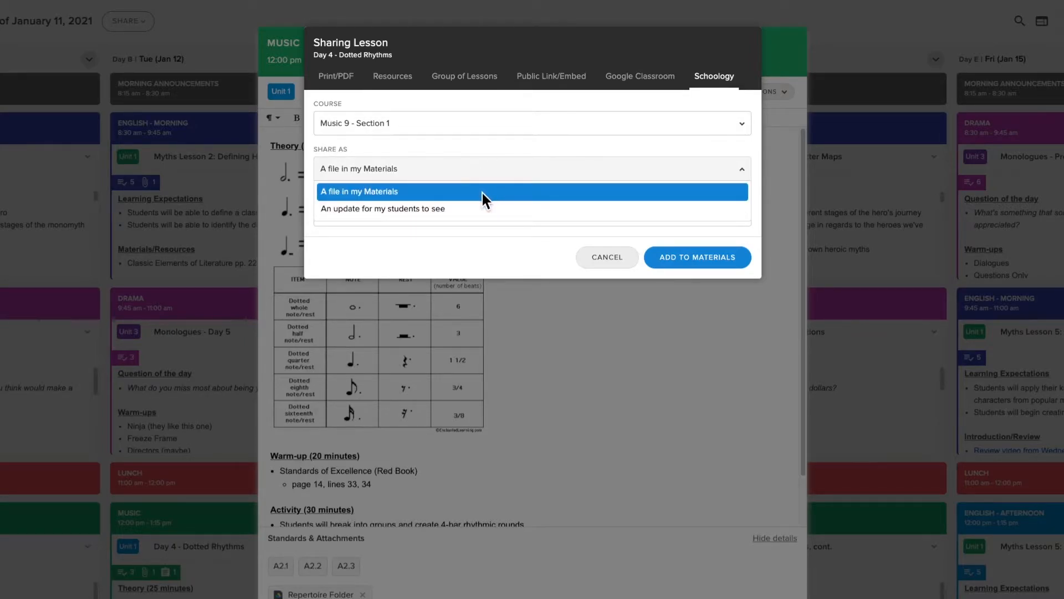
pyautogui.moveTo(471, 209)
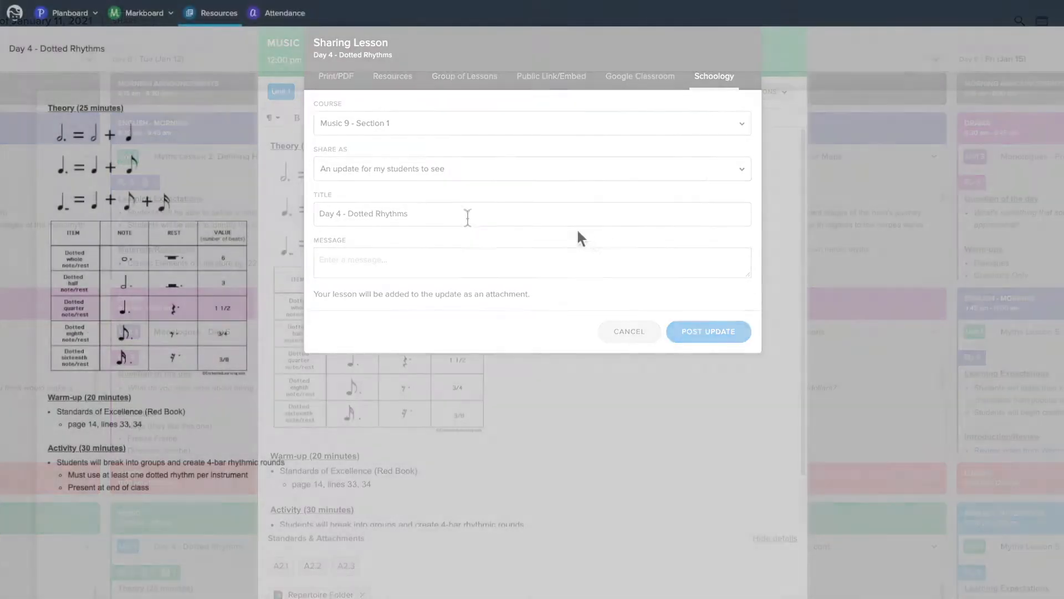
# Step: Post the update with the message 'Click here to view today's lesson!' and dismiss the confirmation
pyautogui.click(629, 331)
pyautogui.write("Click here to view today's lesso")
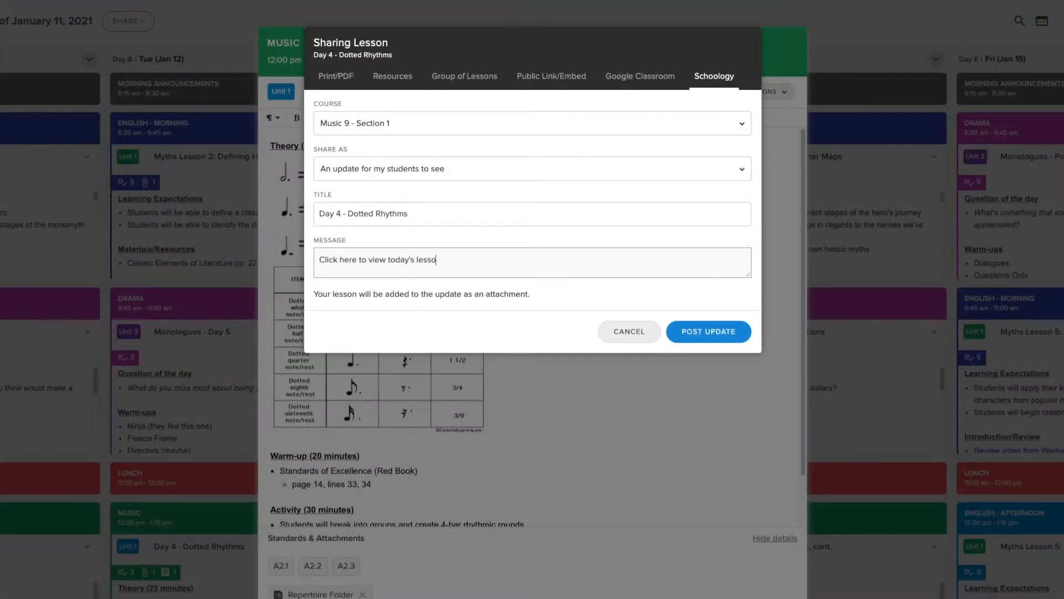
pyautogui.write('n!')
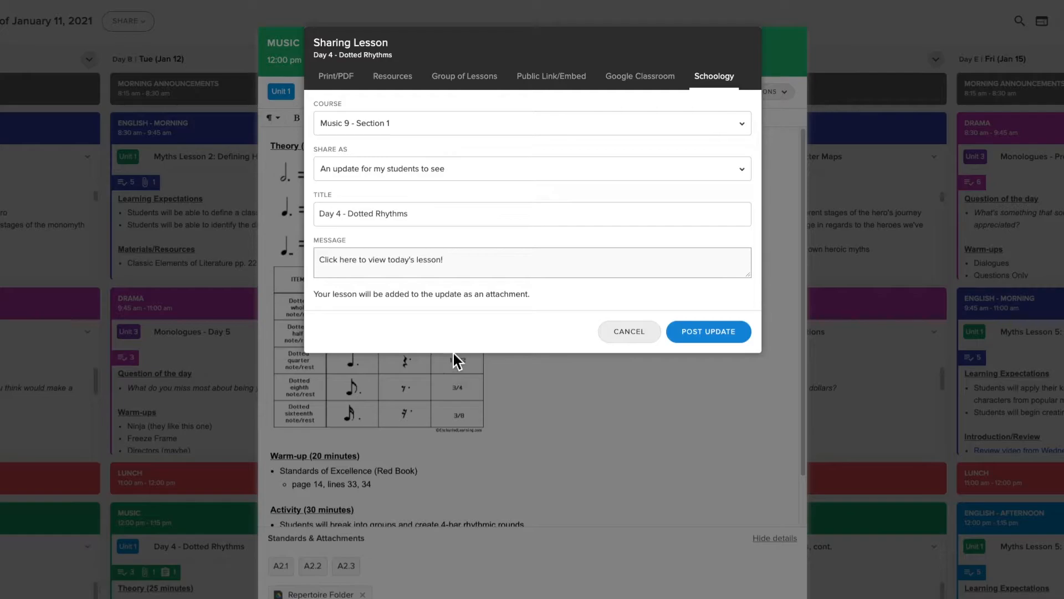
pyautogui.click(708, 332)
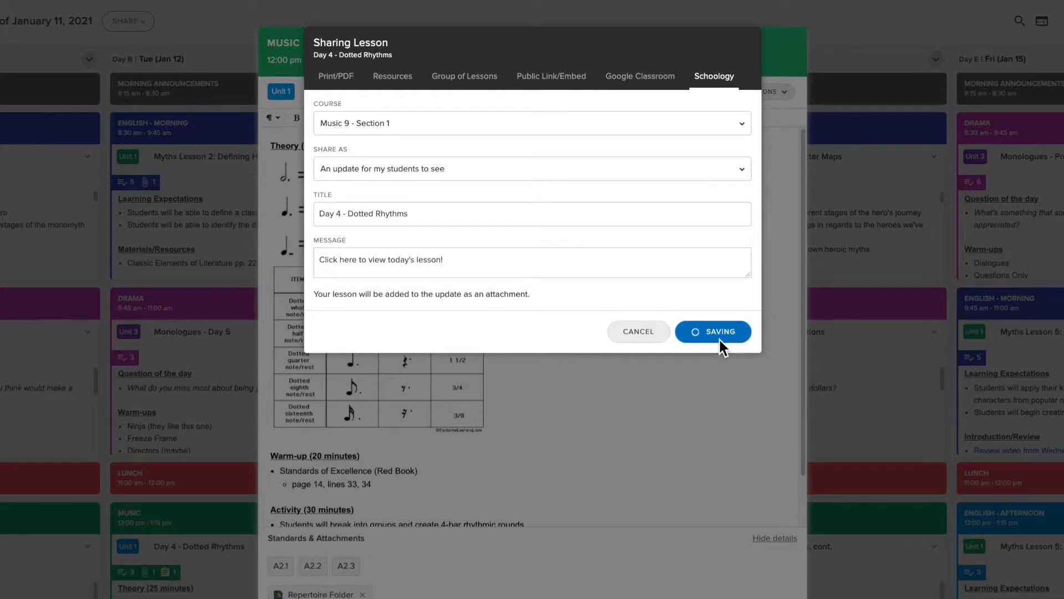
pyautogui.click(713, 331)
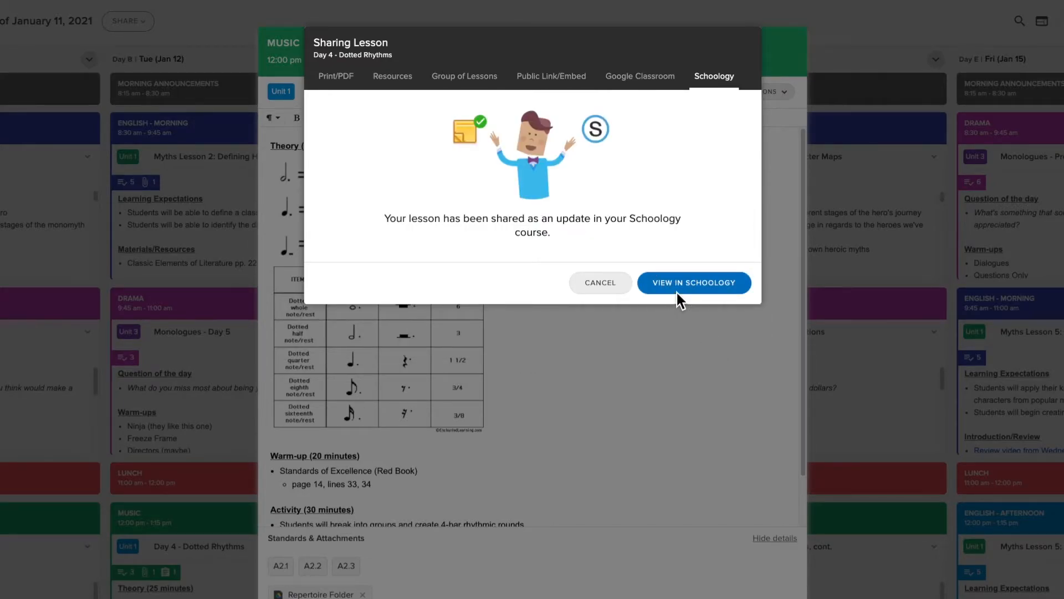
pyautogui.click(694, 283)
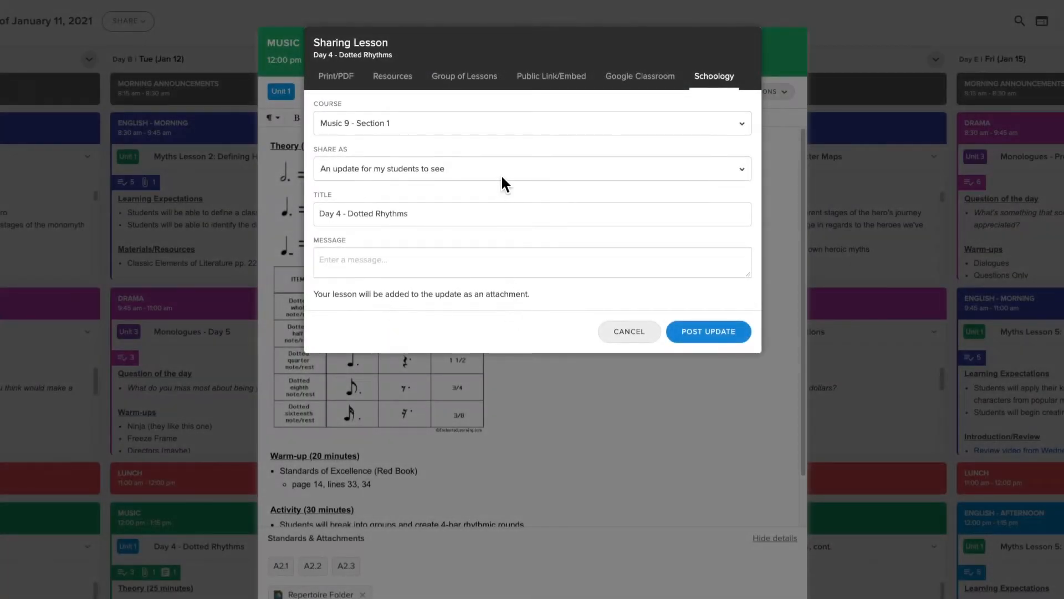
# Step: Add the lesson as a Materials file in the Lessons folder and view it in Schoology
pyautogui.click(532, 169)
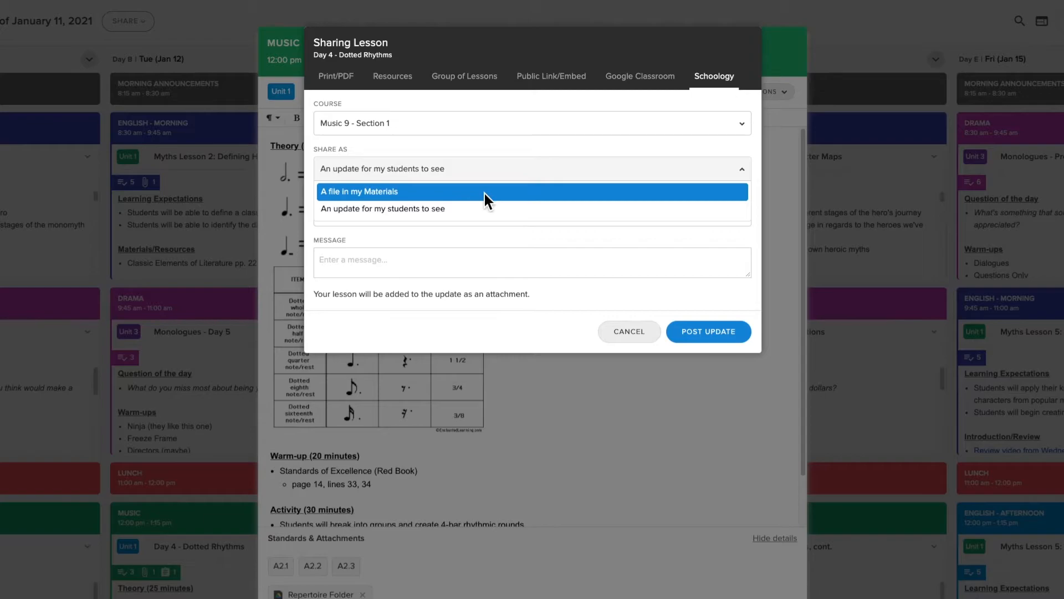
pyautogui.click(360, 191)
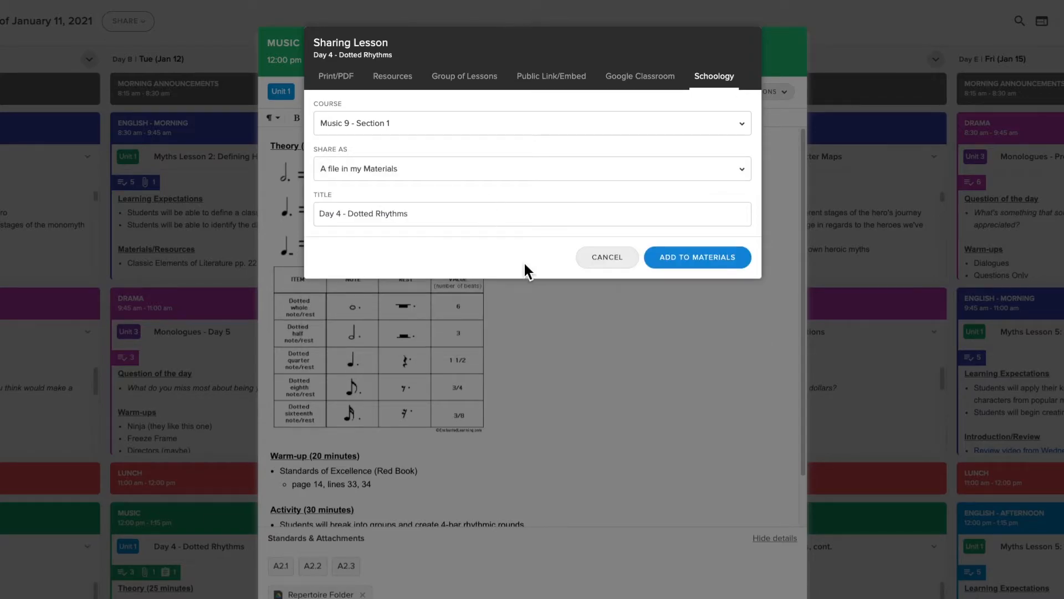
pyautogui.click(696, 256)
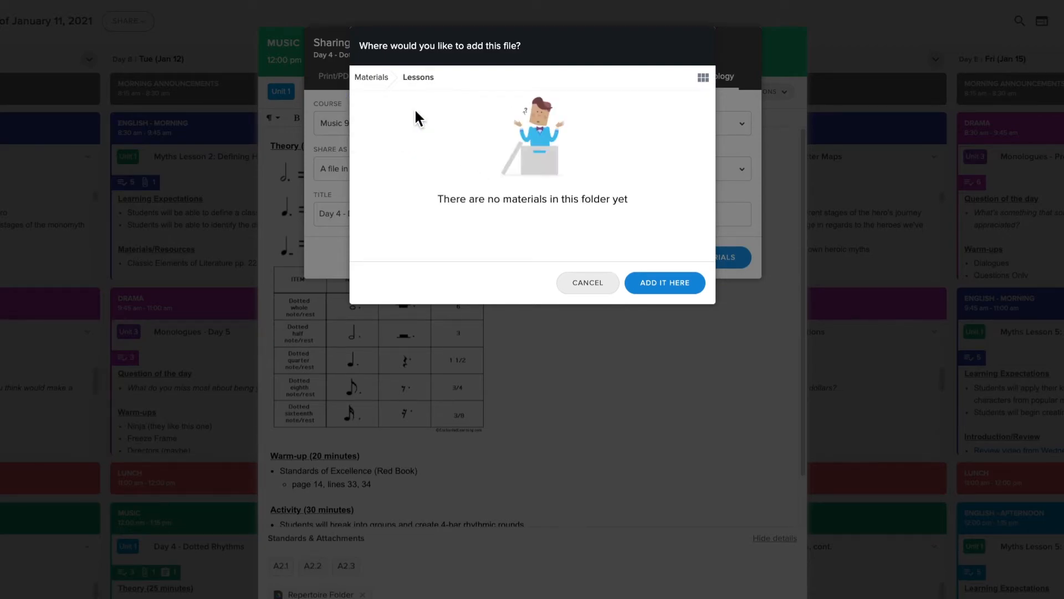
pyautogui.click(664, 283)
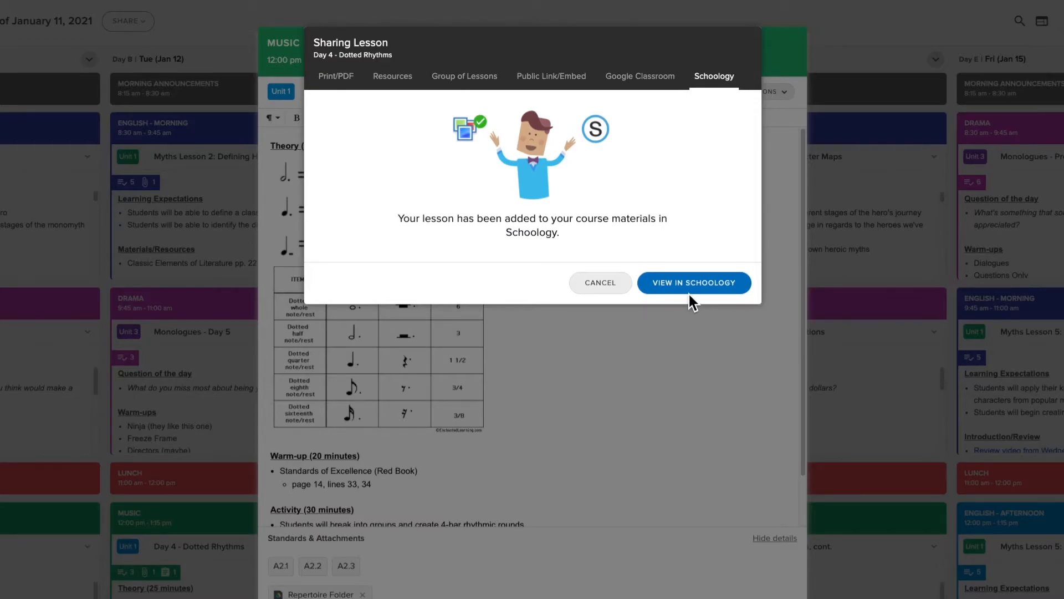
pyautogui.click(693, 282)
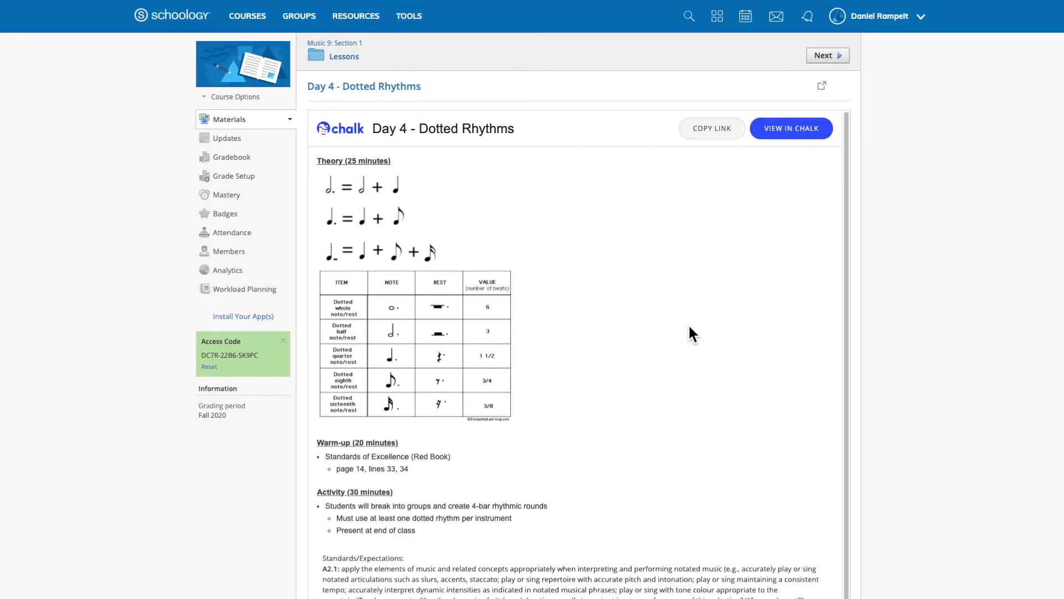